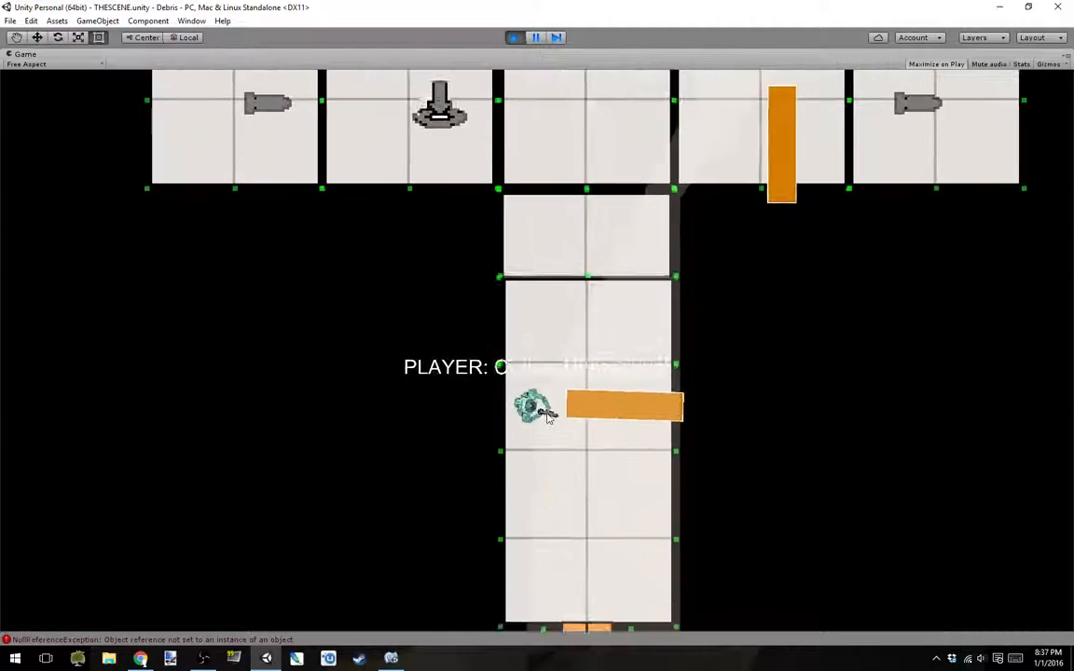
Step: Interact with the running game, after which the Game view goes black with a NullReferenceException
click(515, 38)
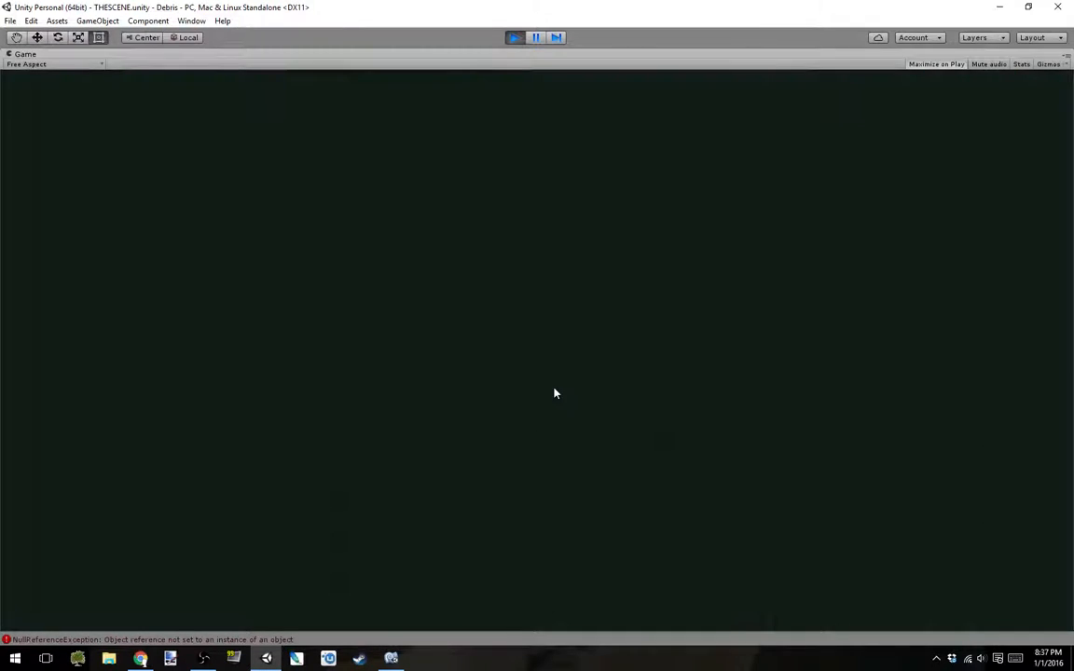